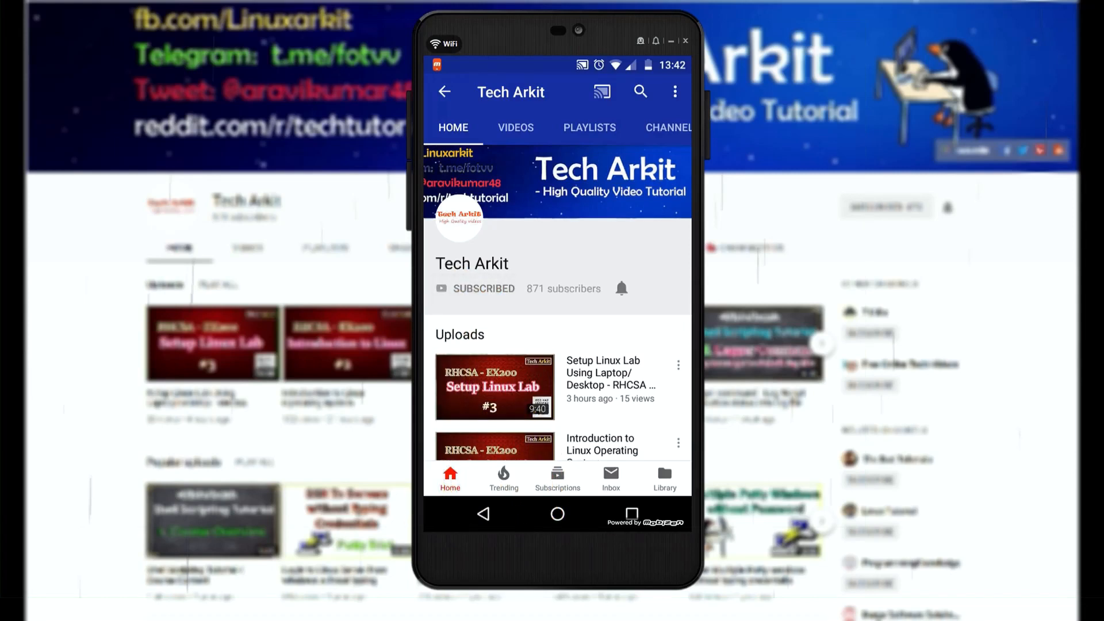
# - Enable all bell notifications for the Tech Arkit channel, showing the 'You'll receive all notifications' toast
pyautogui.click(620, 289)
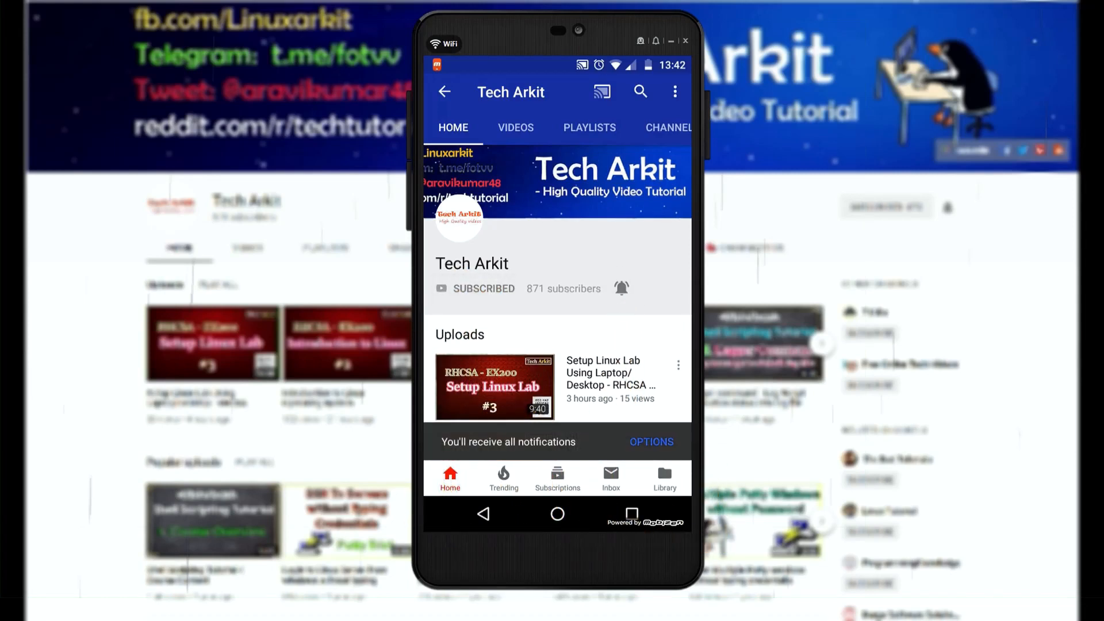